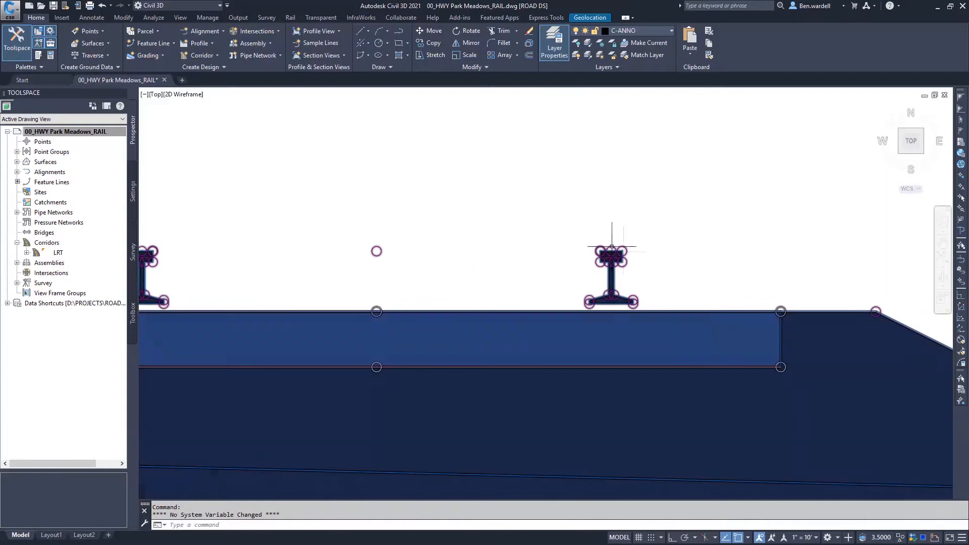
mouse_move(610, 247)
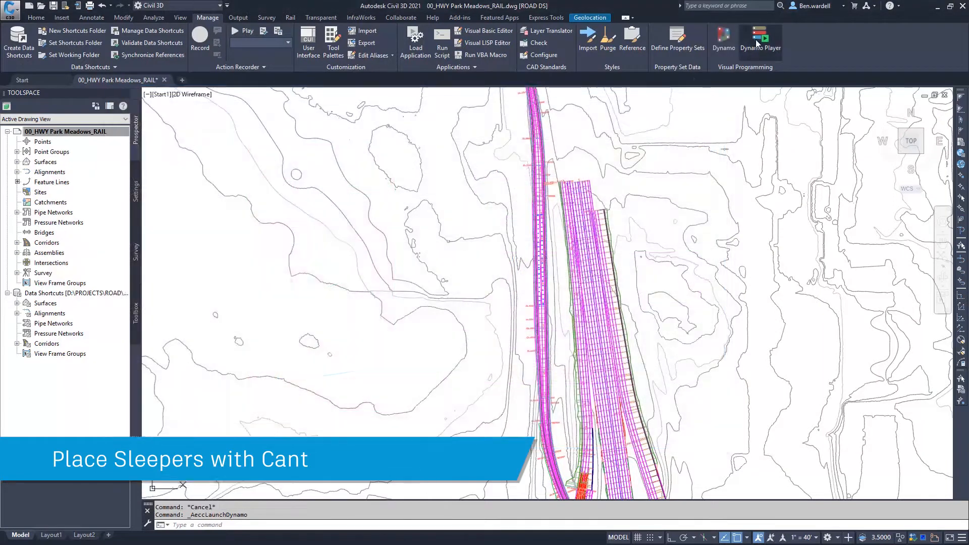
Run the CONC-TIE_PLACEMENT-wCANT Dynamo graph to place canted concrete sleepers every 2.5 along CL-LRT.
click(760, 39)
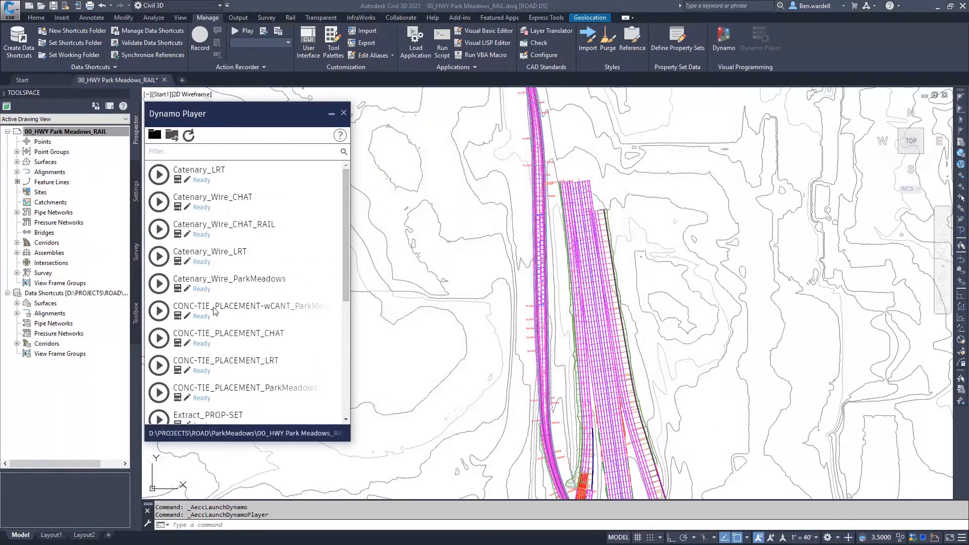
click(184, 315)
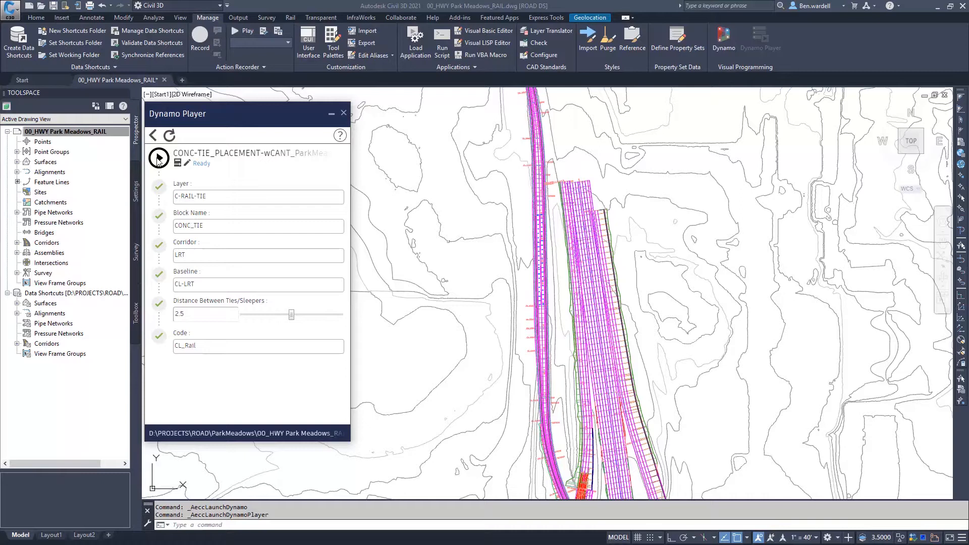
click(158, 158)
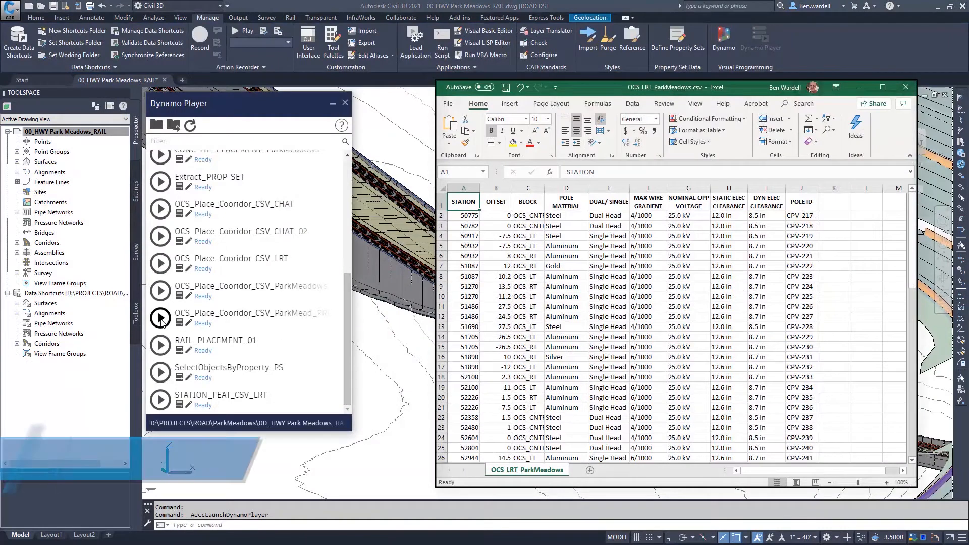
Run the OCS_Place_Coordior_CSV ParkMeadows graph to place poles from OCS_LRT_ParkMeadows.csv.
click(159, 321)
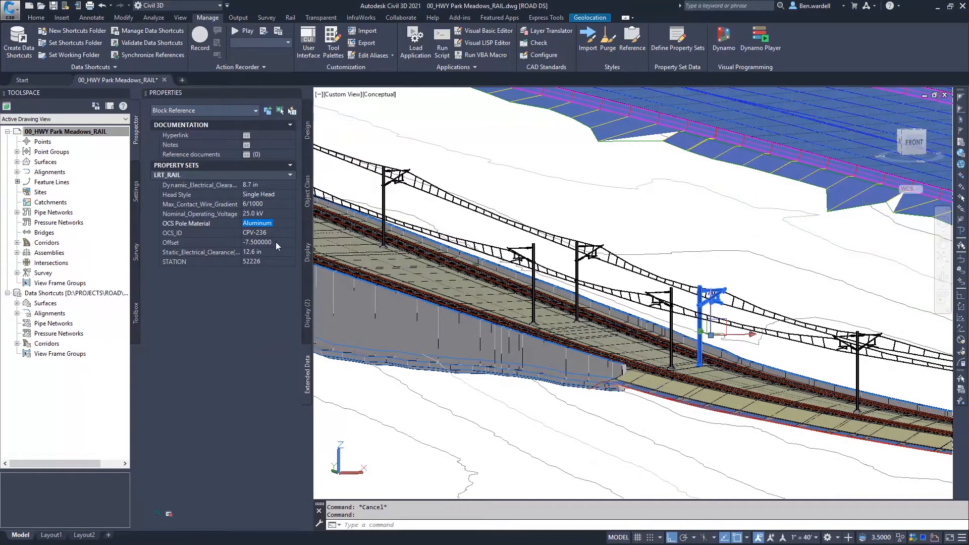
click(259, 193)
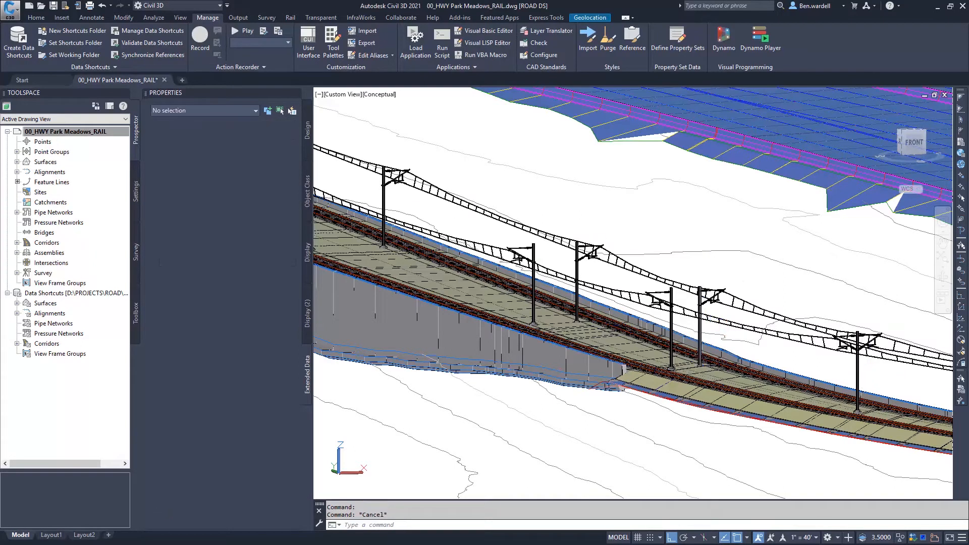
click(855, 358)
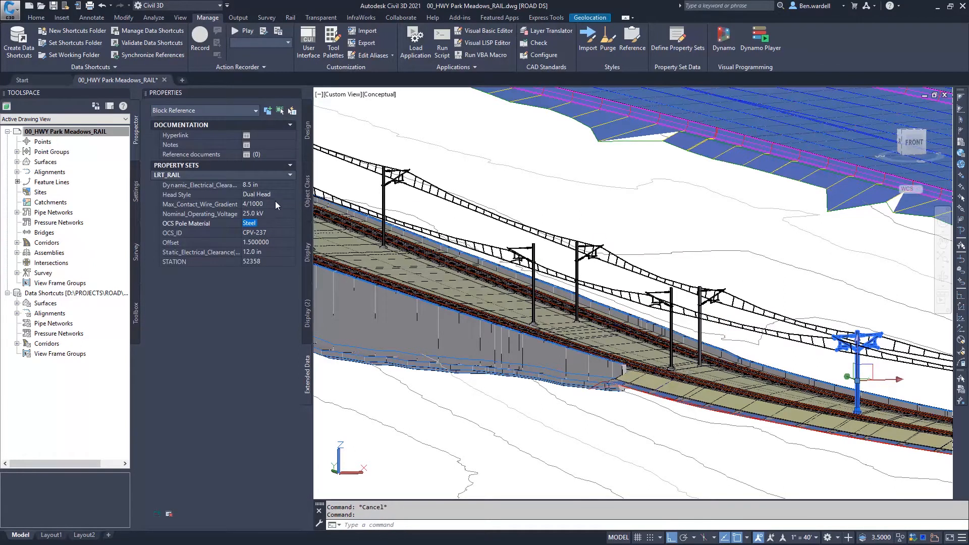
click(255, 194)
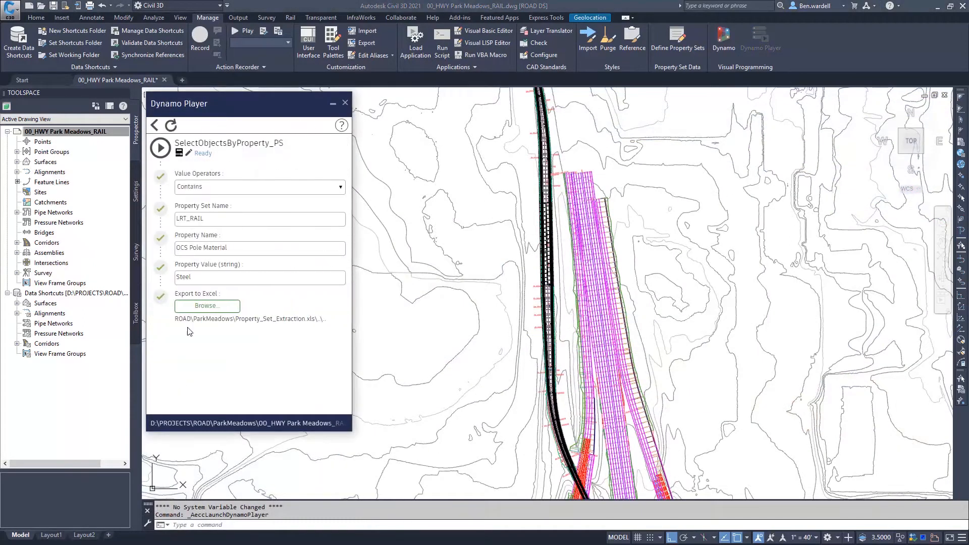
Change the SelectObjectsByProperty_PS Property Value from Steel to Aluminum.
click(340, 186)
text(Aluminum)
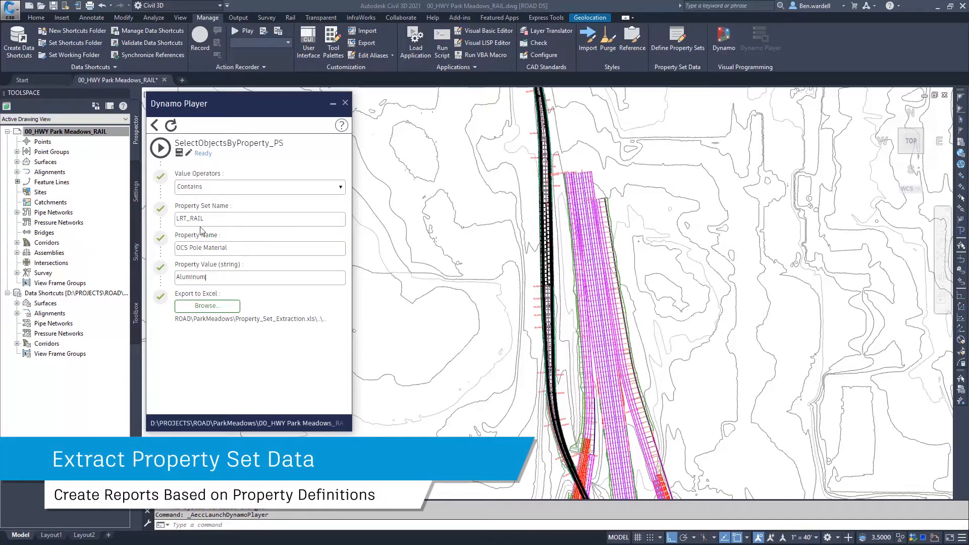
Run SelectObjectsByProperty_PS and review the STATION column in Property_Set_Extraction.xls.
click(160, 147)
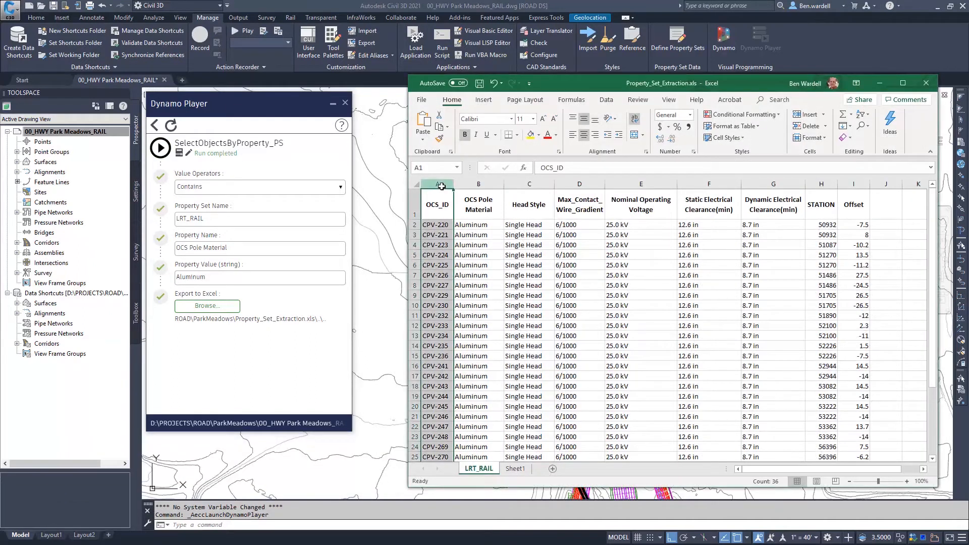
click(821, 184)
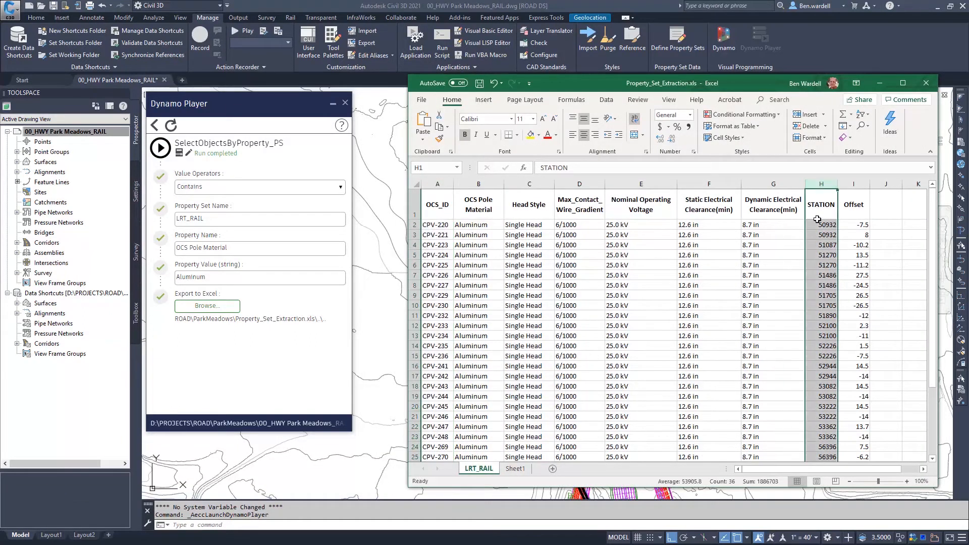
scroll(down, 3)
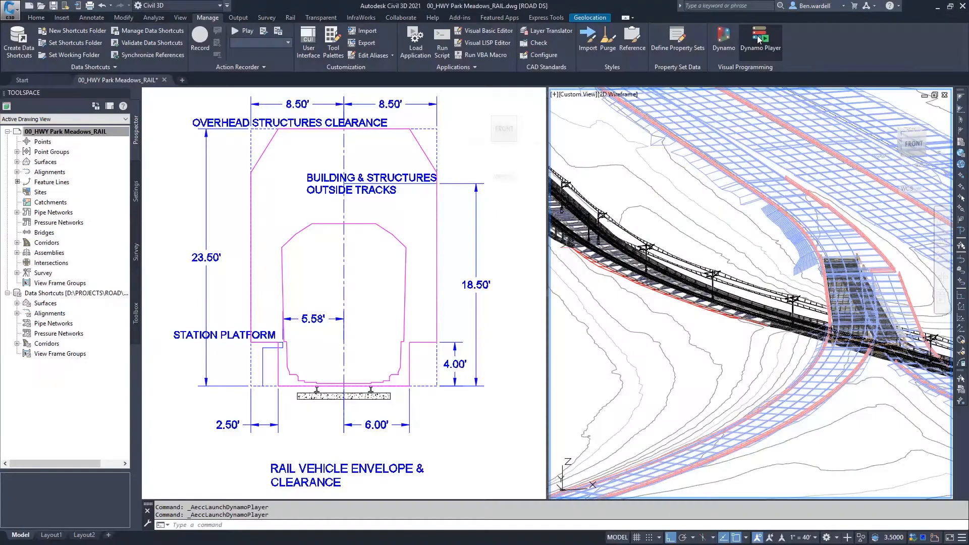
Run RAIL_VEHICLE-wCANT with the picked vehicle outline for stations 52100 to 52800.
click(760, 40)
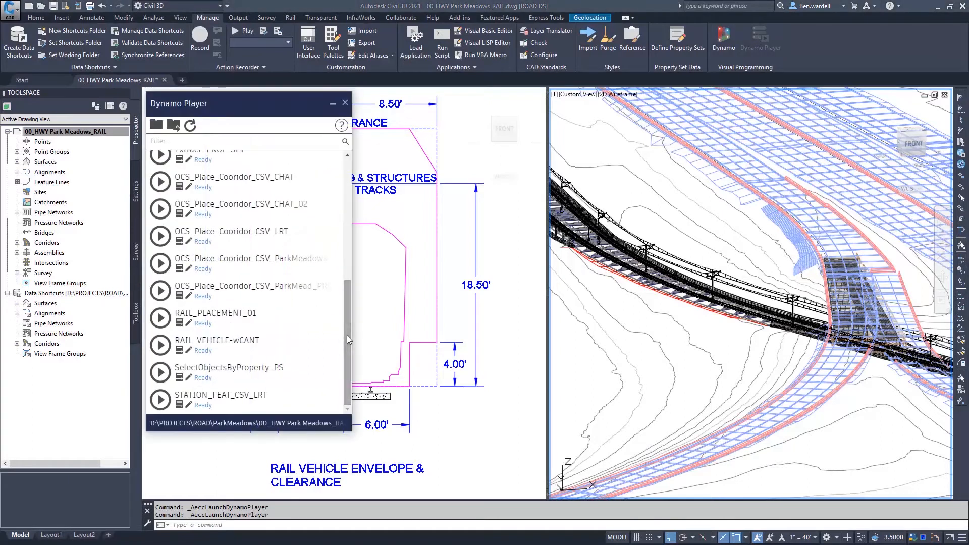
click(160, 340)
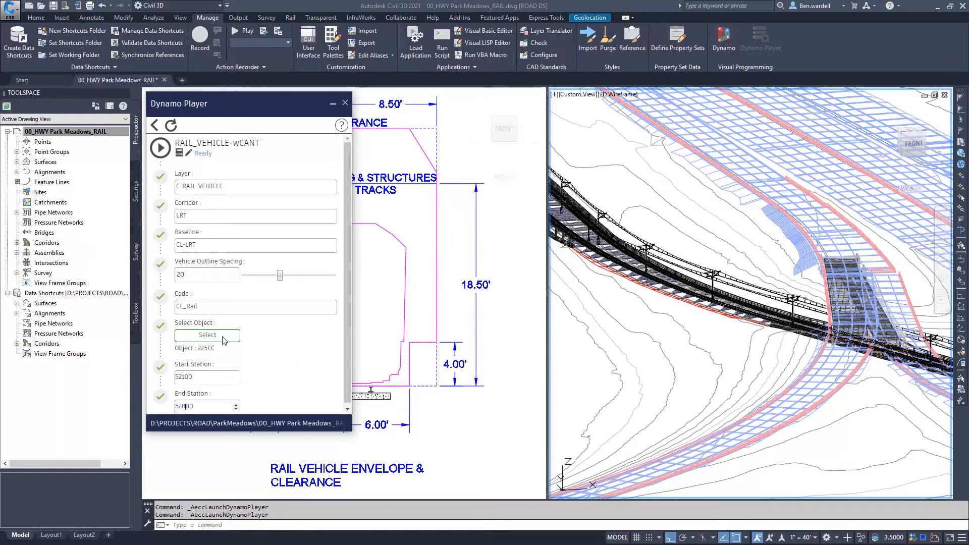
click(207, 335)
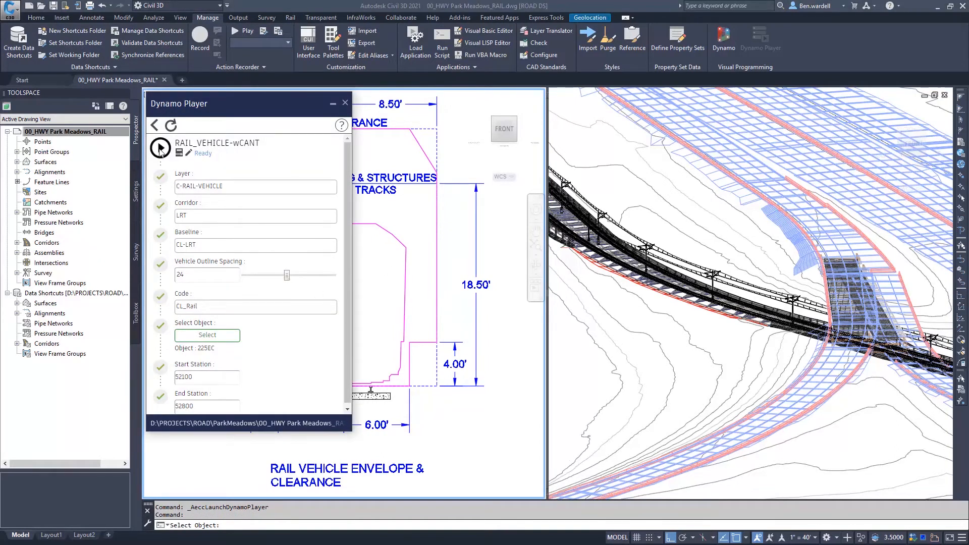
click(160, 147)
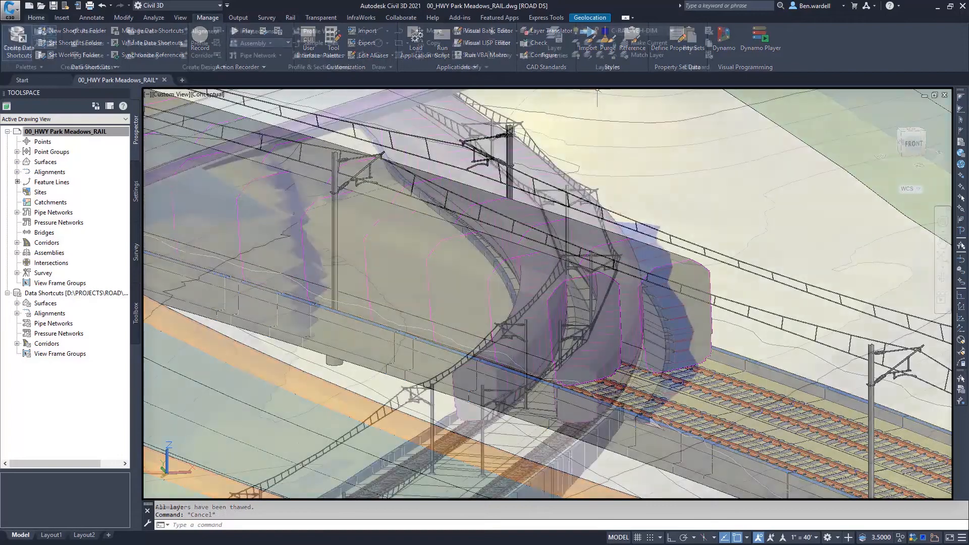
Operate the ribbon to view the vehicle clearance envelopes in the Conceptual 3D view.
click(35, 17)
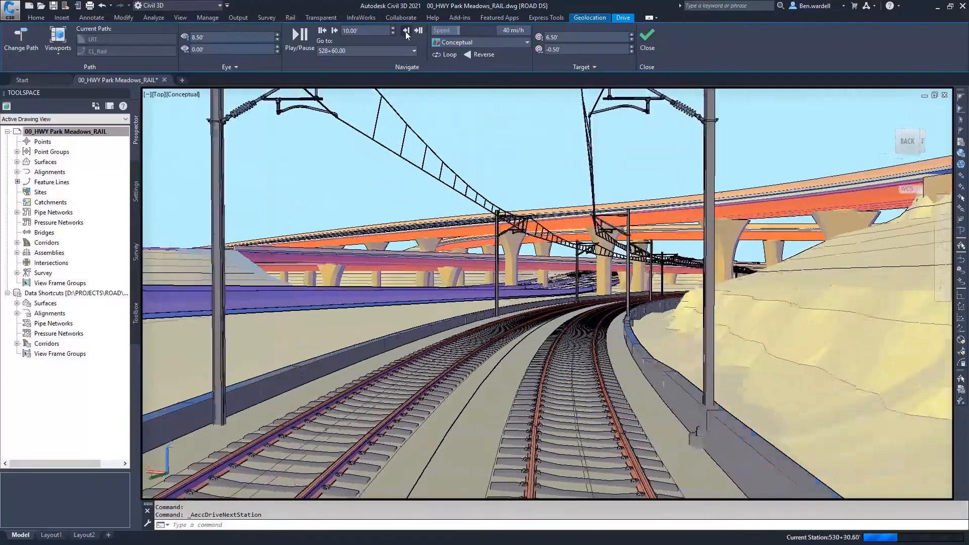
Advance the CL_Rail drive-through to the next station, near 533+91.
click(405, 31)
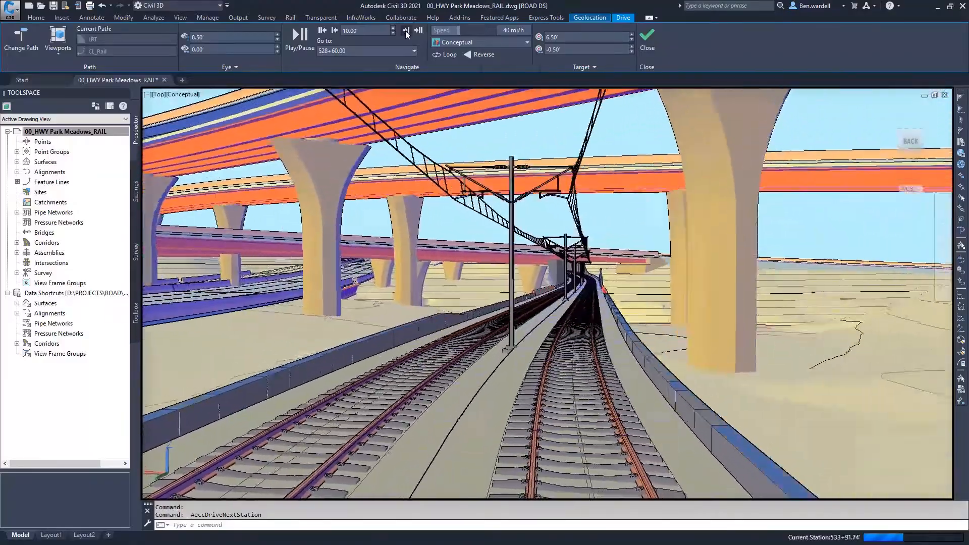